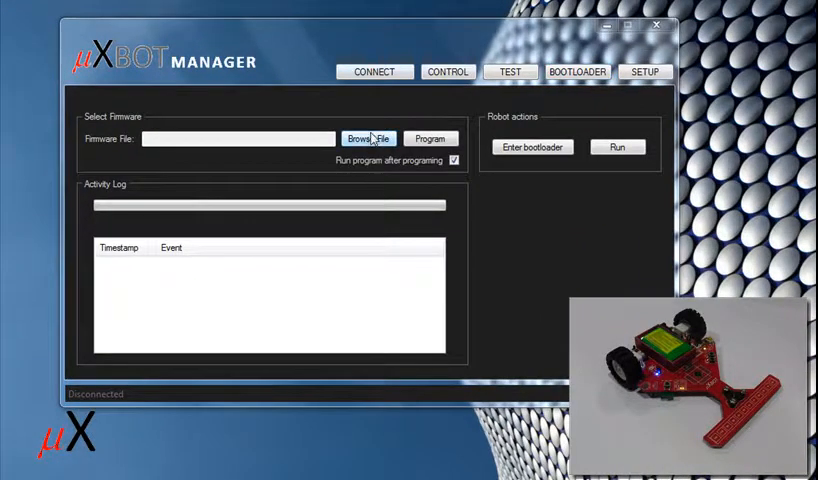
Step: Load blinky.bin as the firmware file and program it onto the robot
left_click(368, 138)
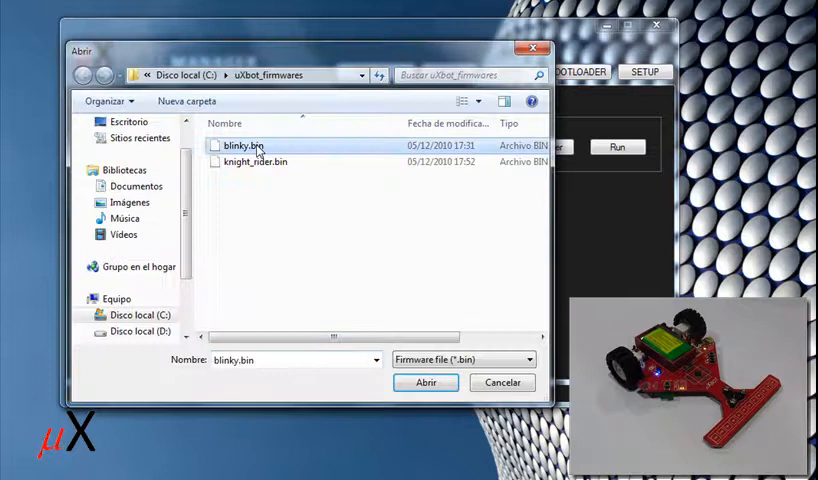
left_click(424, 382)
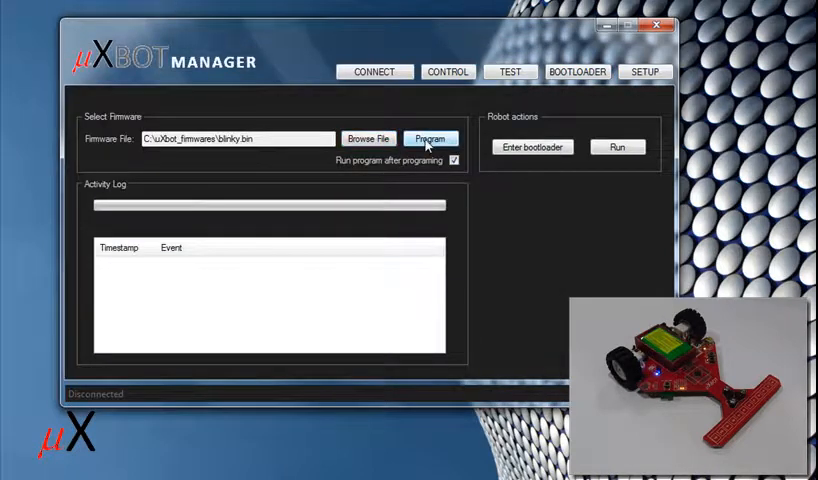
left_click(430, 138)
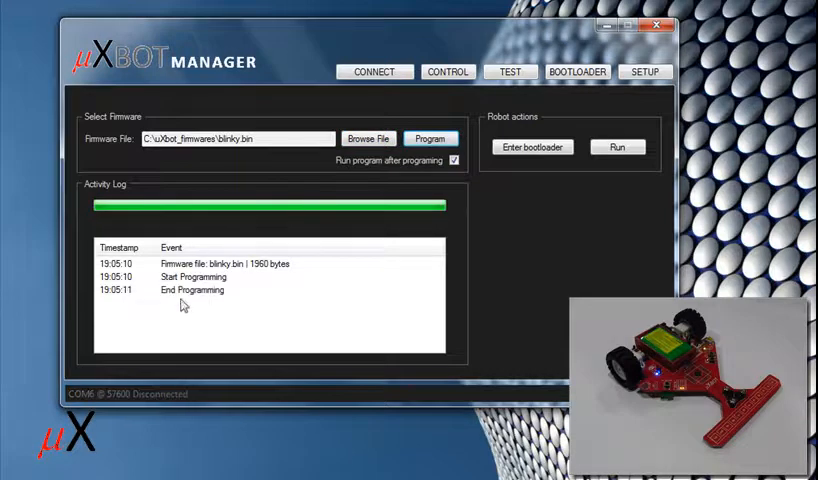
mouse_move(132, 298)
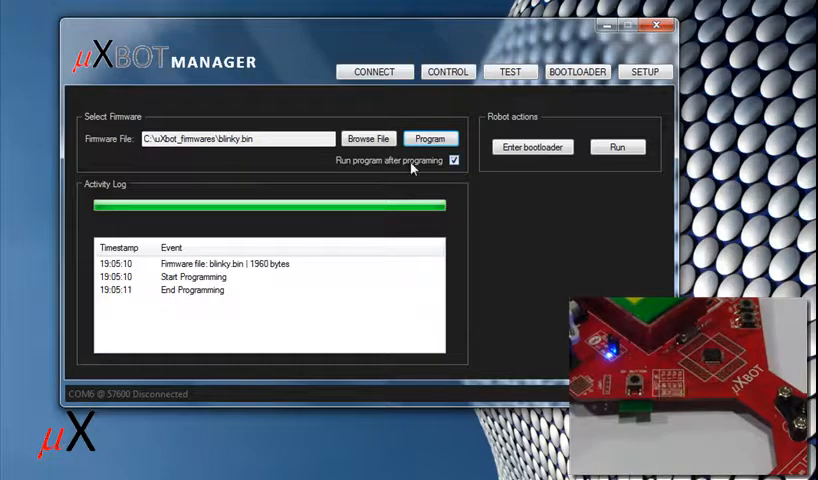
Step: Swap the firmware file from blinky.bin to knight_rider.bin via Browse File
left_click(368, 138)
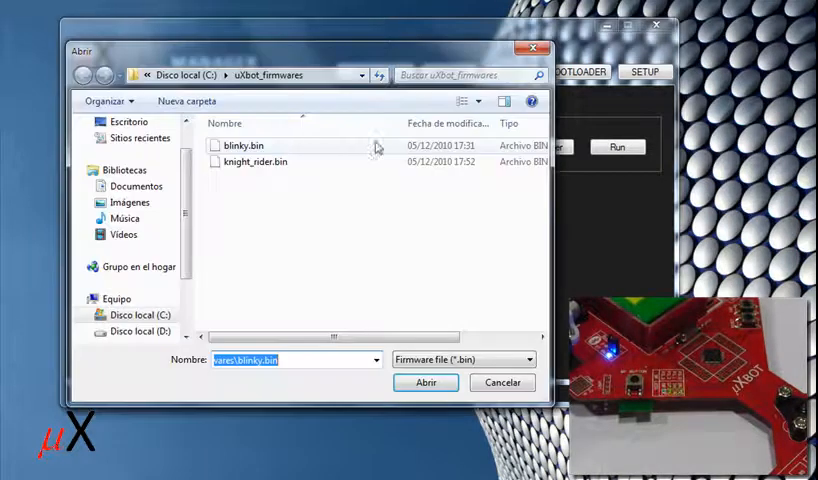
left_click(252, 160)
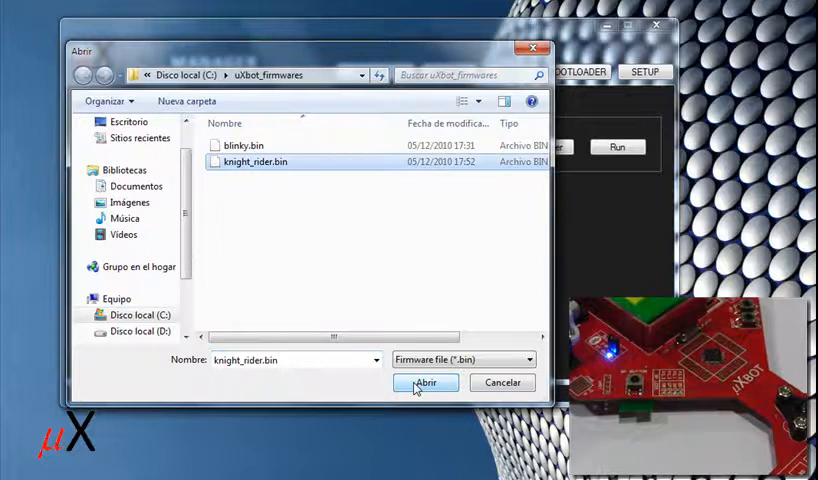
left_click(424, 382)
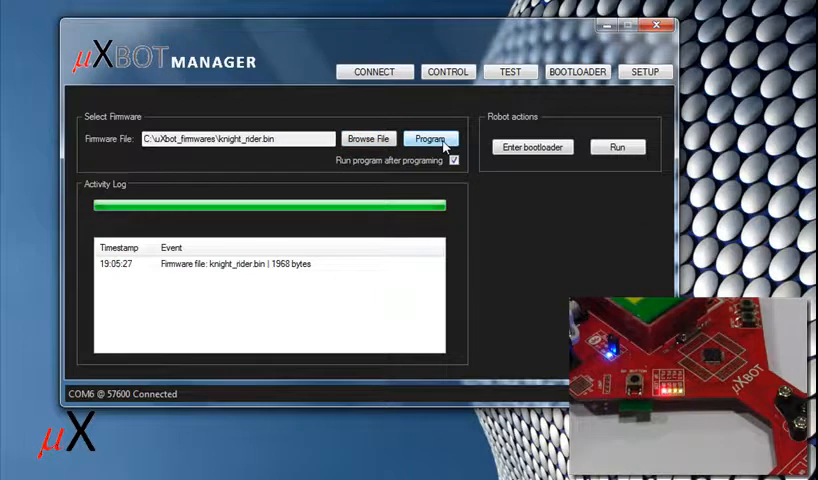
Step: Program knight_rider.bin onto the robot, acknowledging the manual bootloader warning with Aceptar
left_click(430, 138)
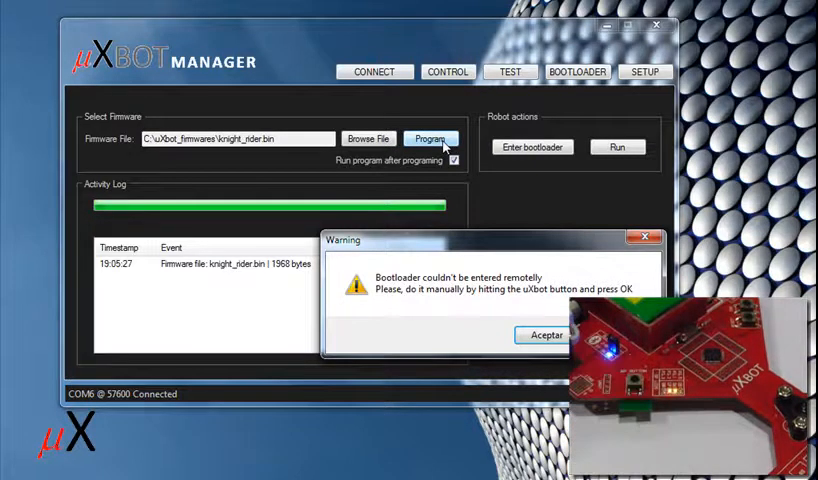
left_click(544, 336)
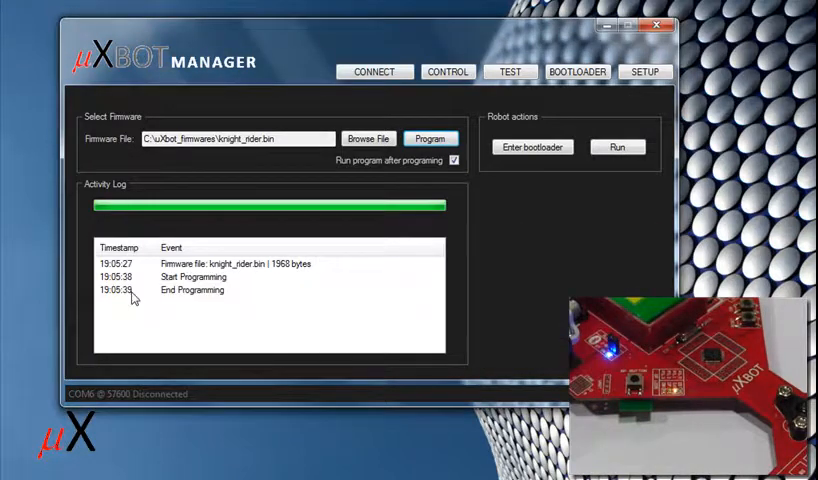
mouse_move(140, 304)
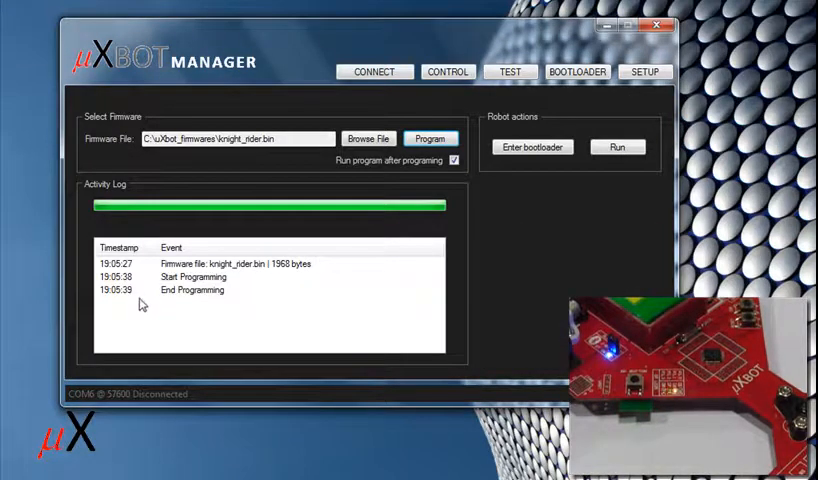